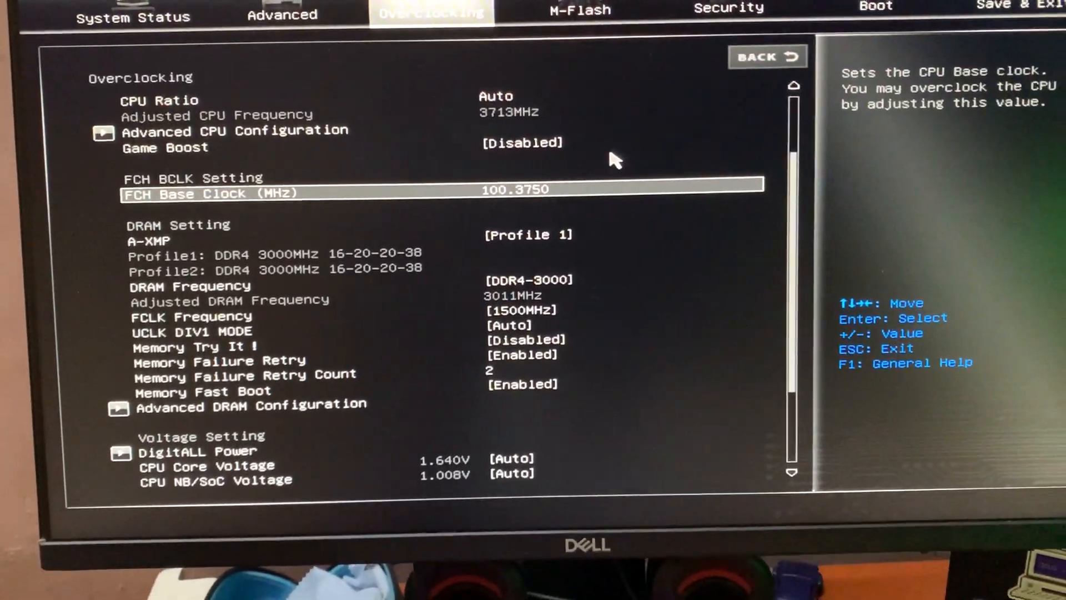
Step: Scroll down the Overclocking page toward the Advanced CPU Configuration entry
scroll(down, 3)
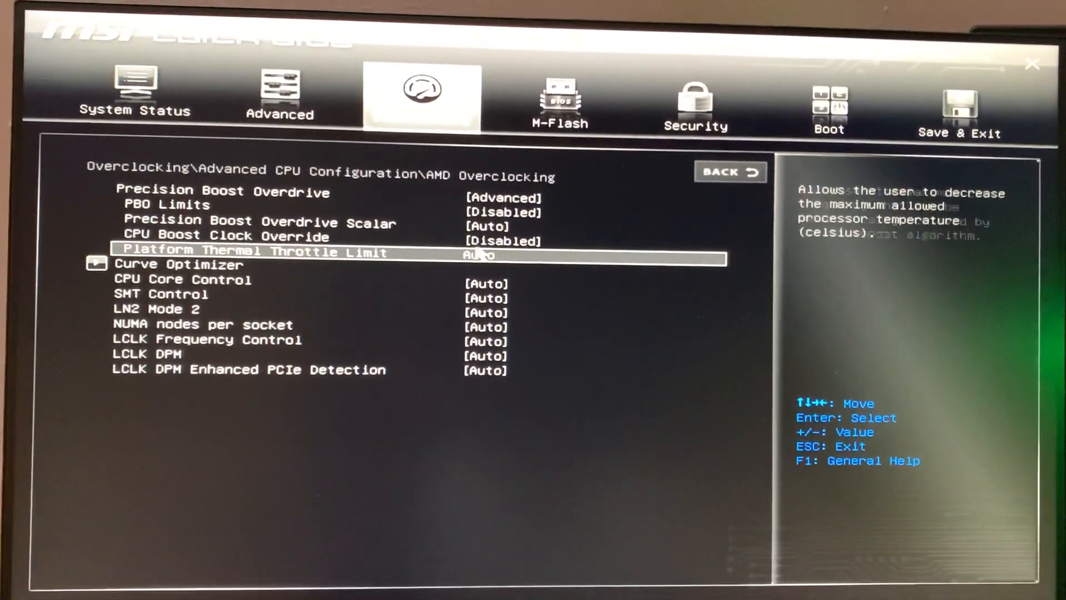
key(Up)
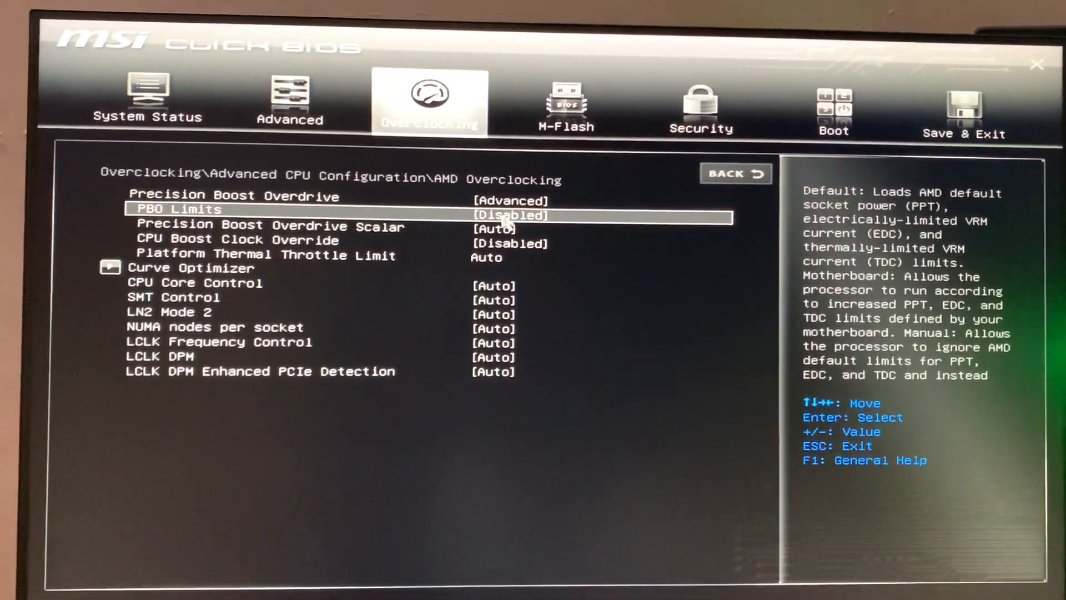
key(Down)
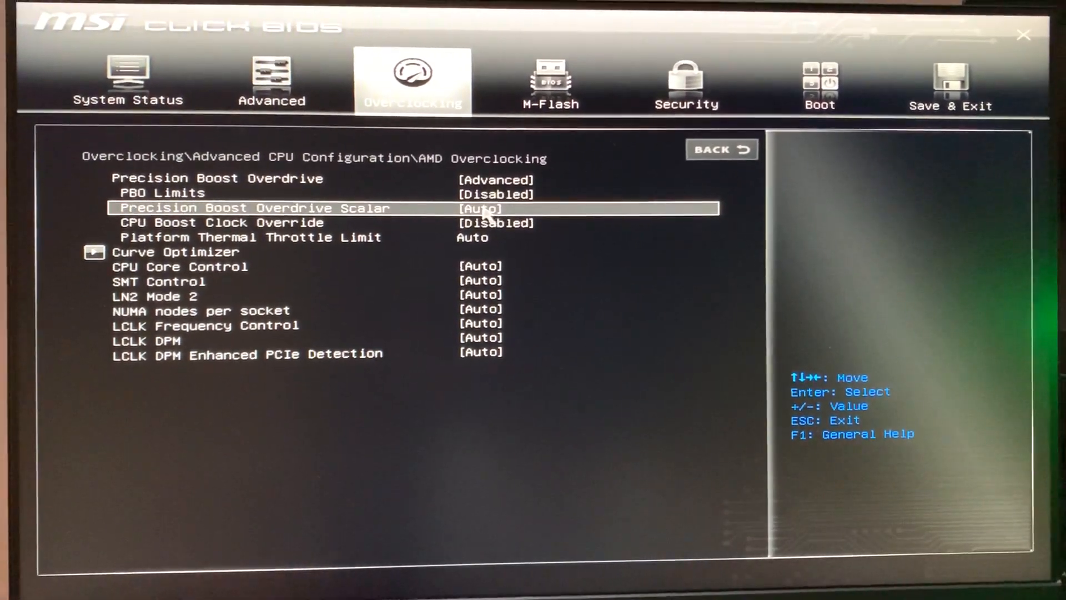
key(Up)
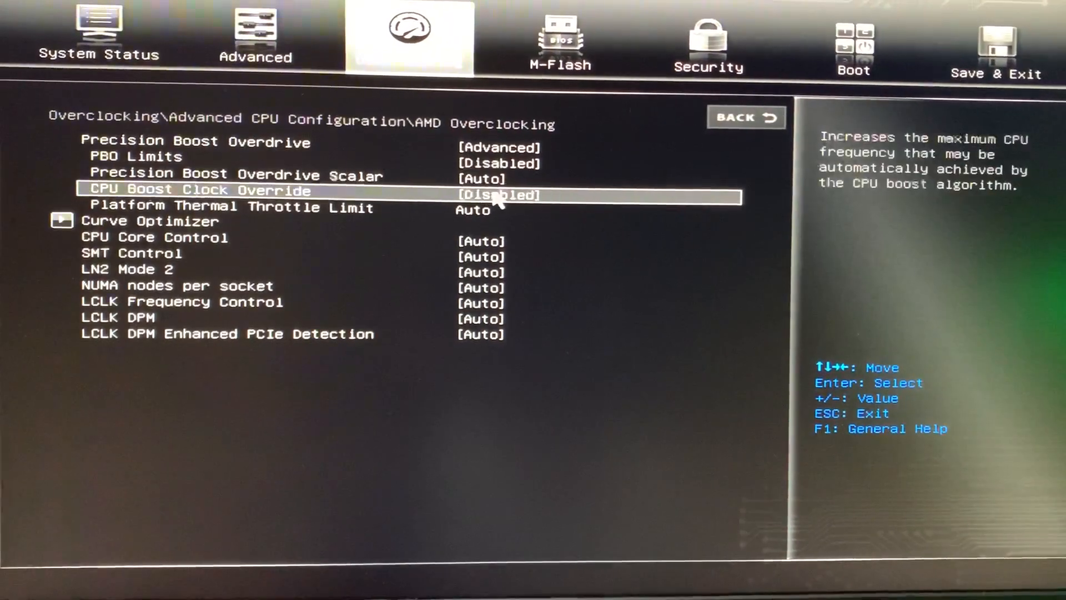
key(Down)
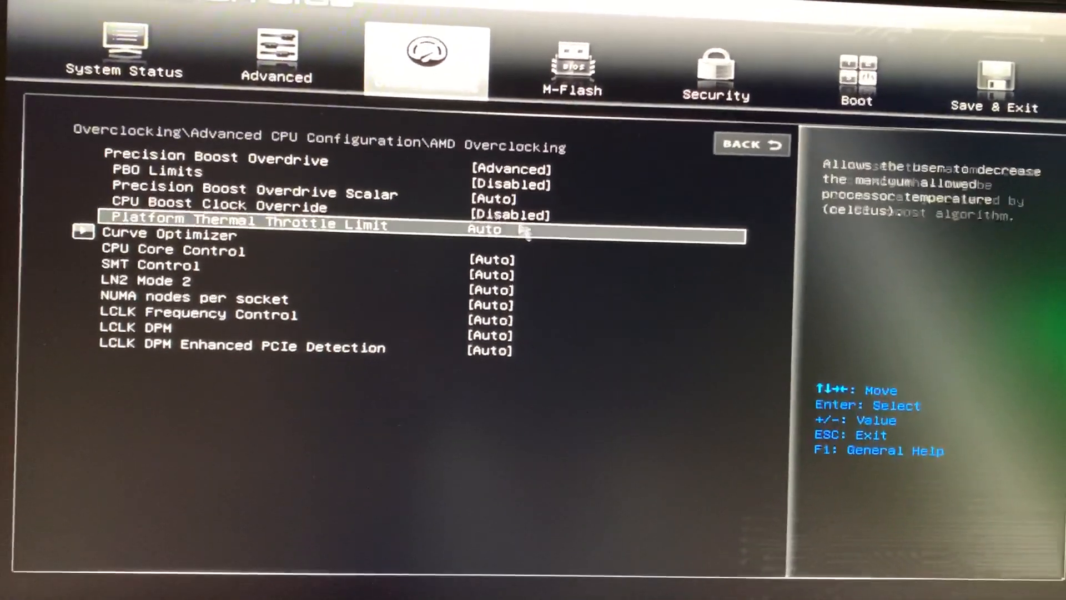
key(Up)
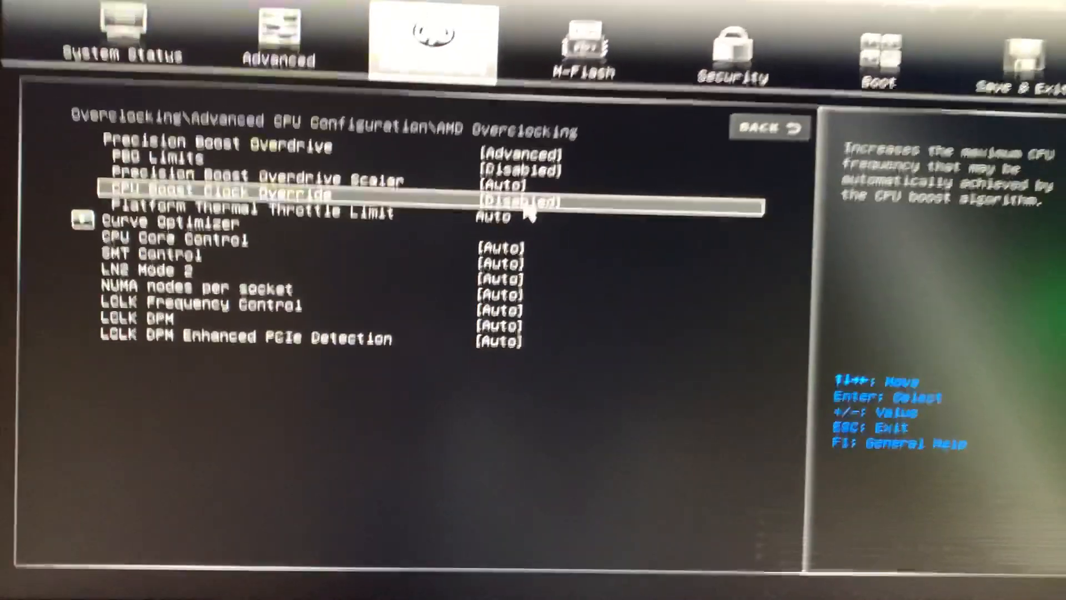
key(Up)
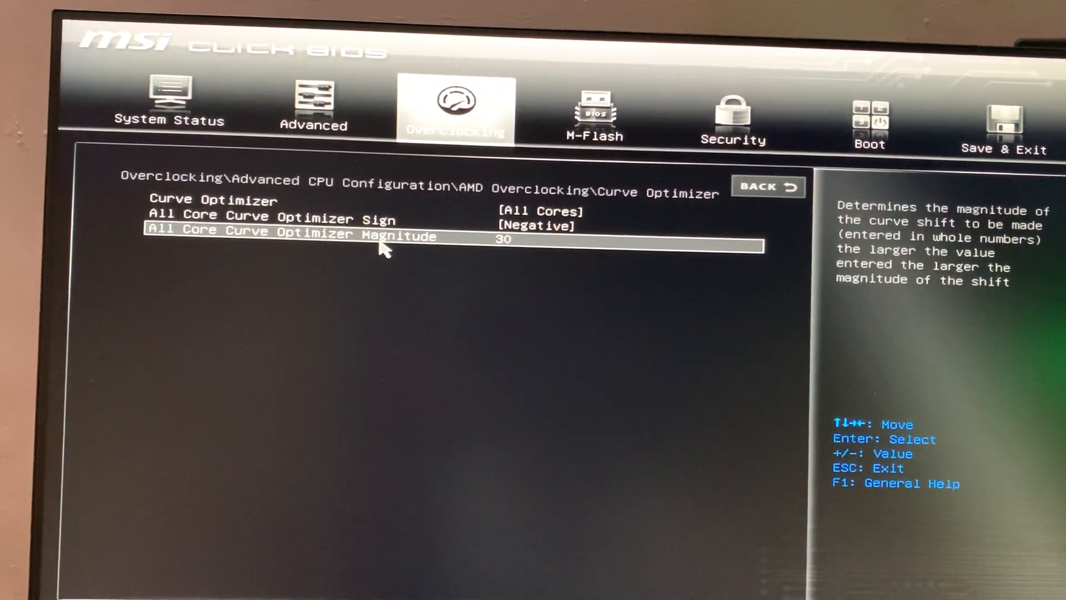
Step: Review the Curve Optimizer entries: All Cores mode, Negative sign and magnitude 30
key(up)
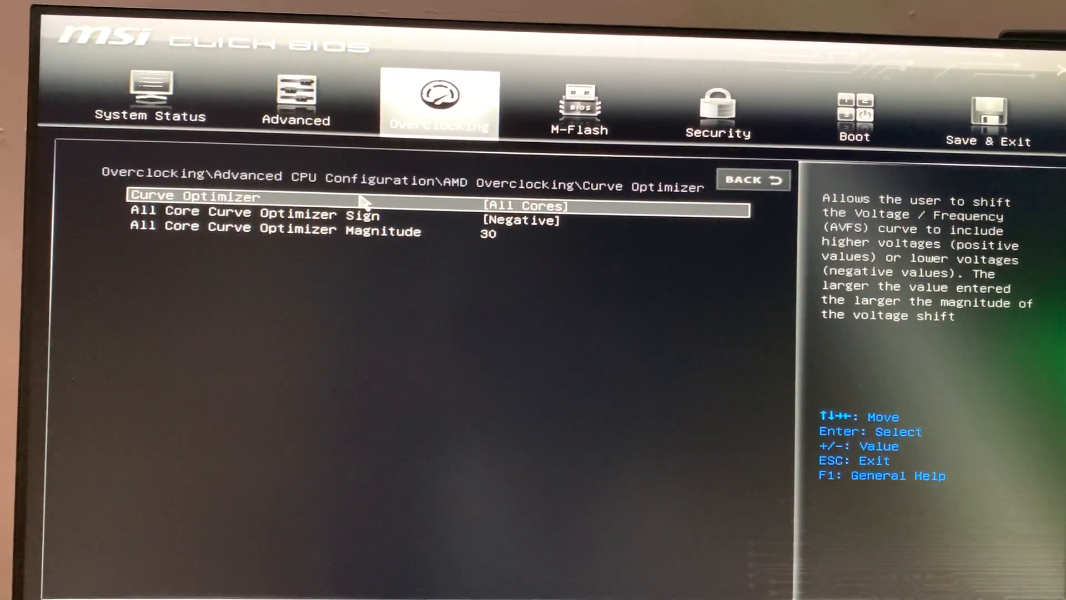
key(Down)
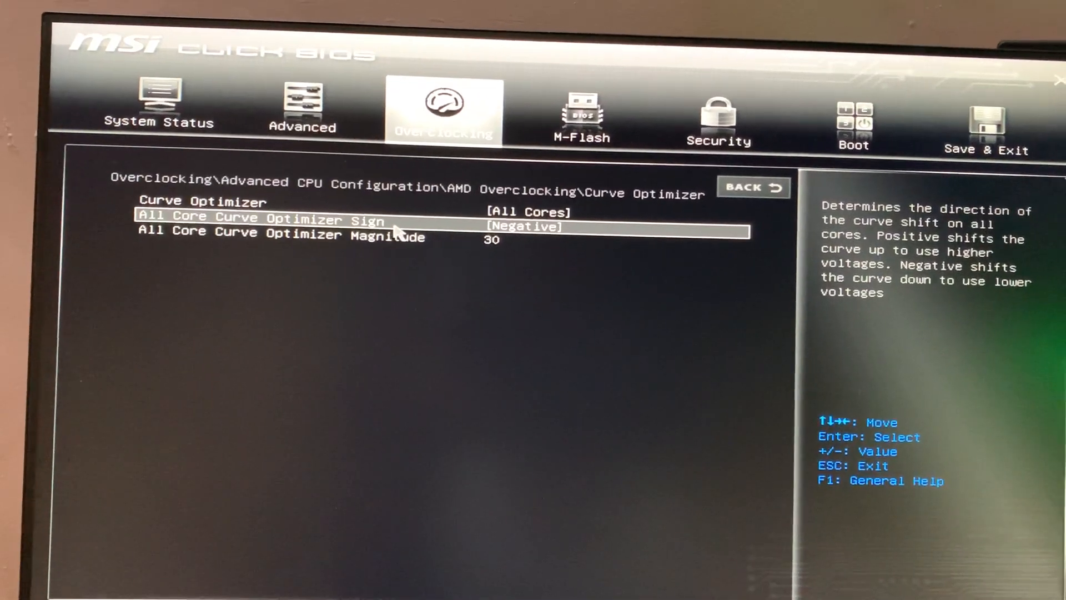
key(Down)
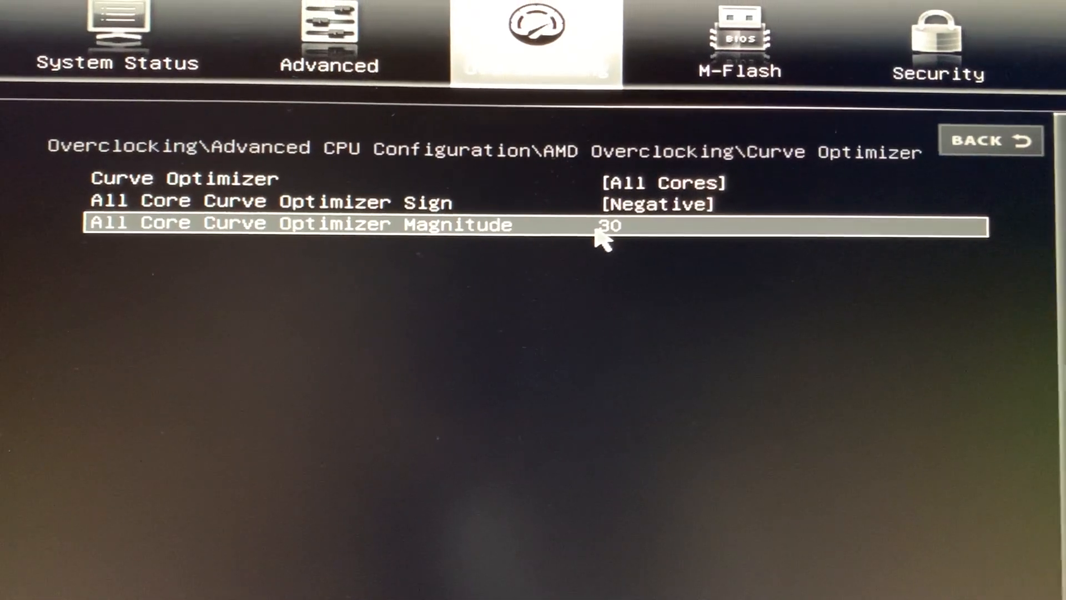
key(up)
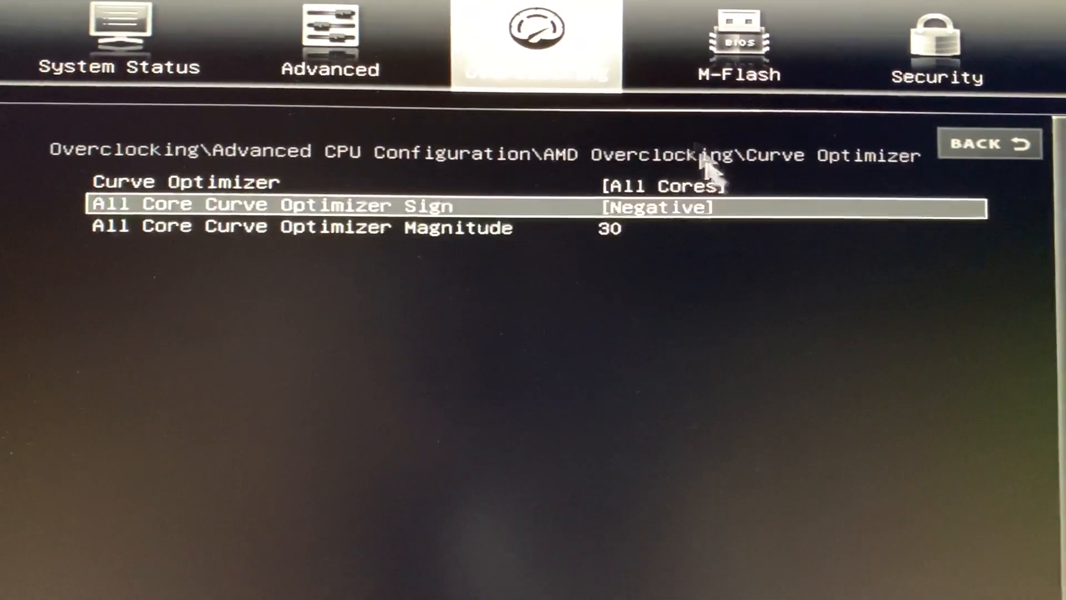